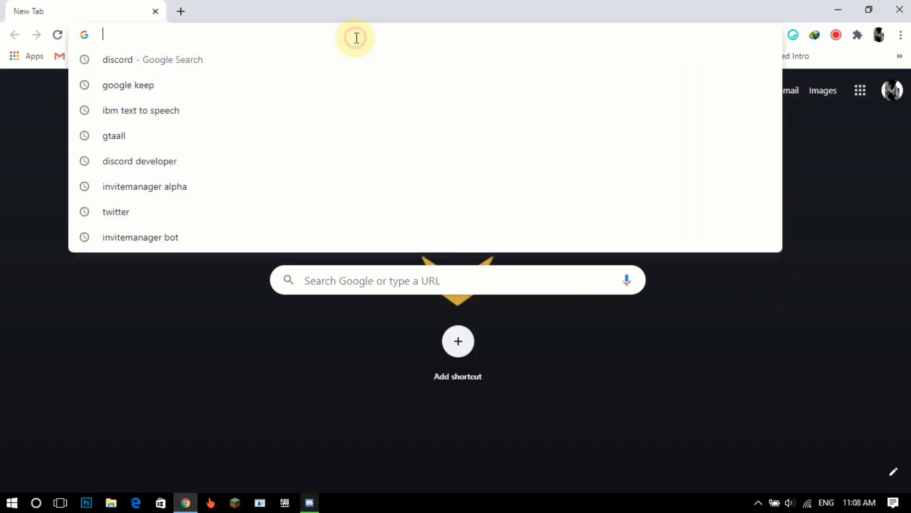
Authorize InviteLogger on the Being server via invlogger.chaun14.fr/bot and complete the captcha.
text(invlogger.chaun14.fr/bot)
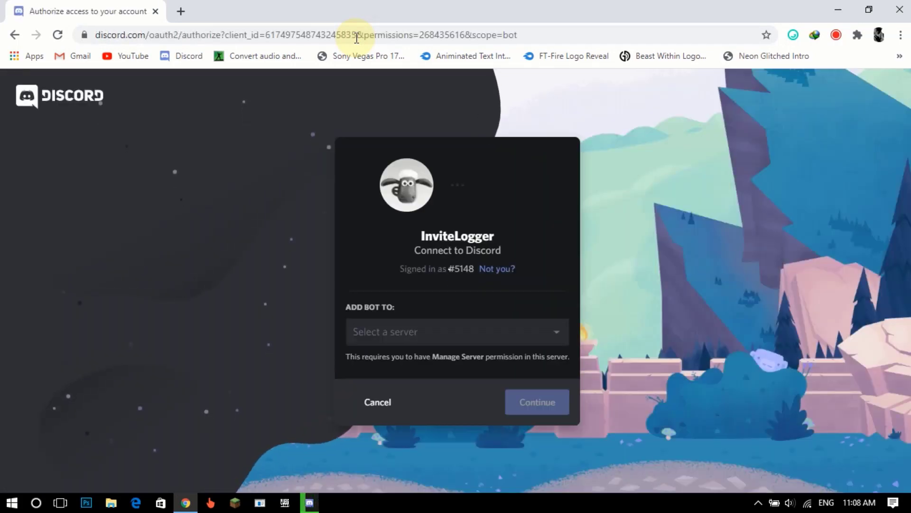
click(457, 331)
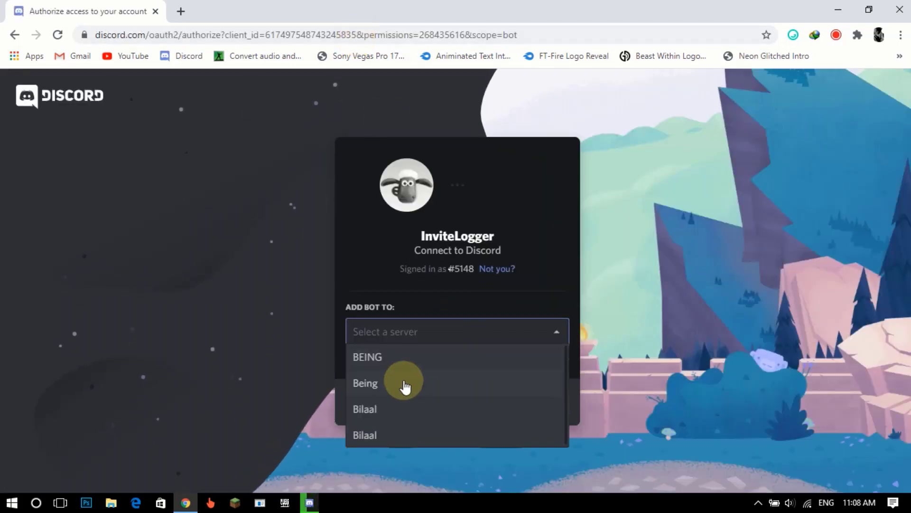
click(366, 382)
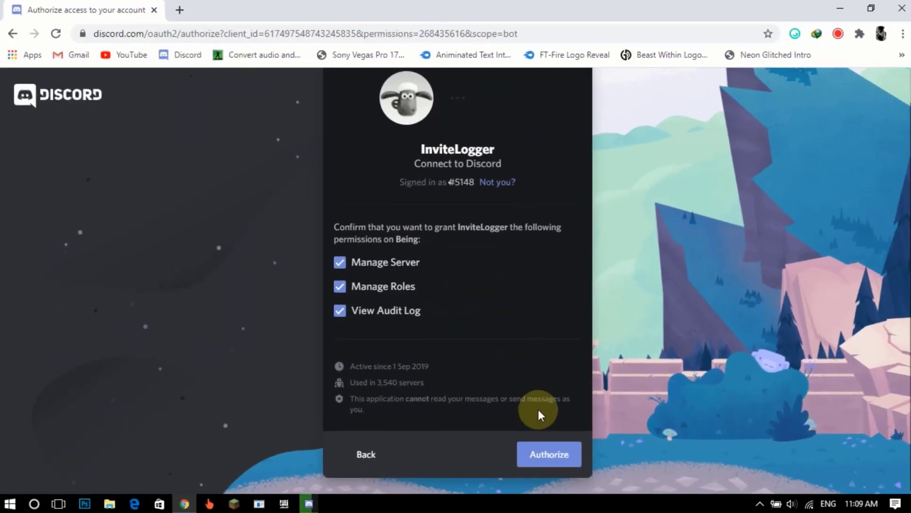
click(548, 454)
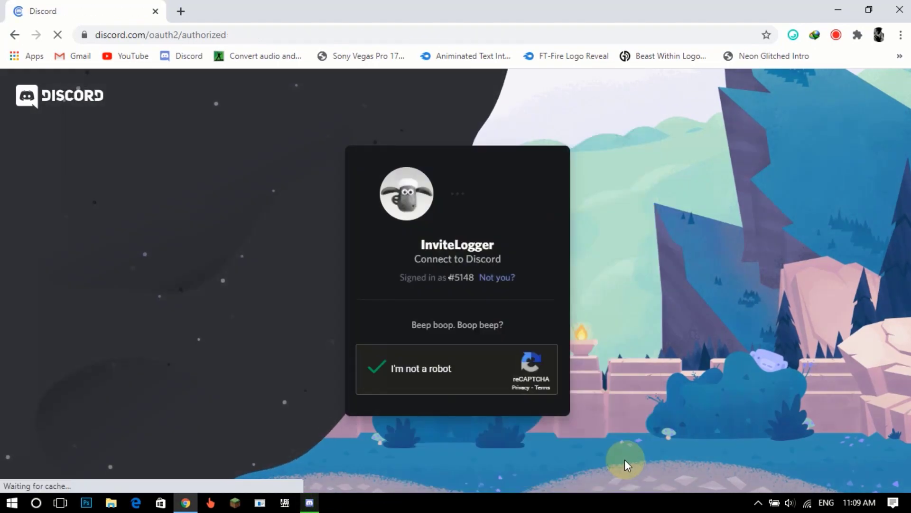
click(377, 368)
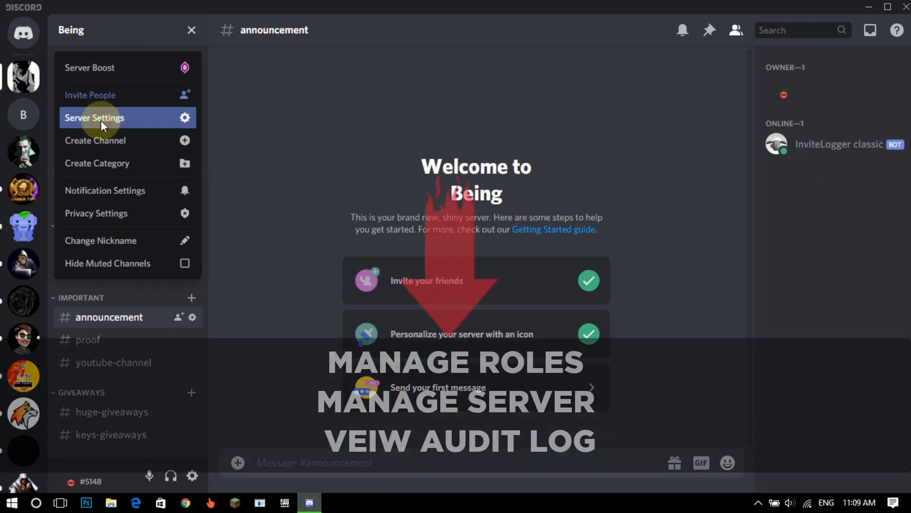
click(94, 118)
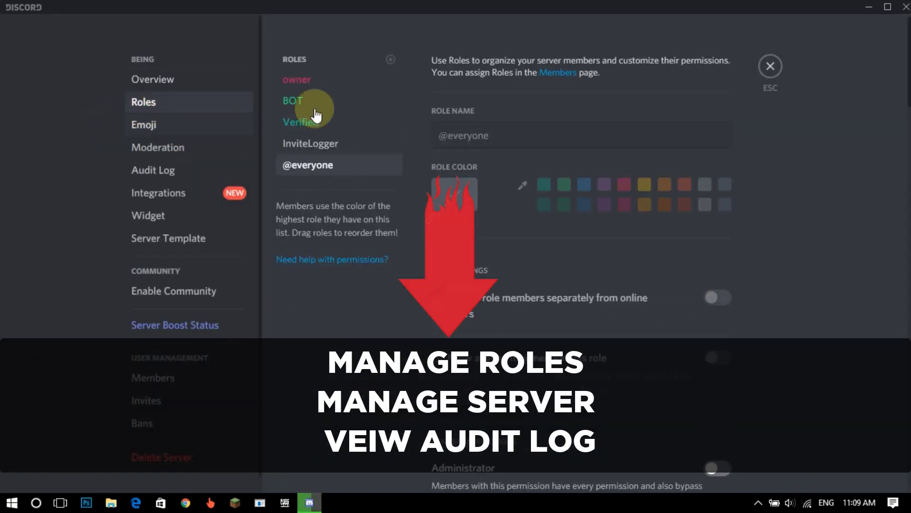
click(294, 100)
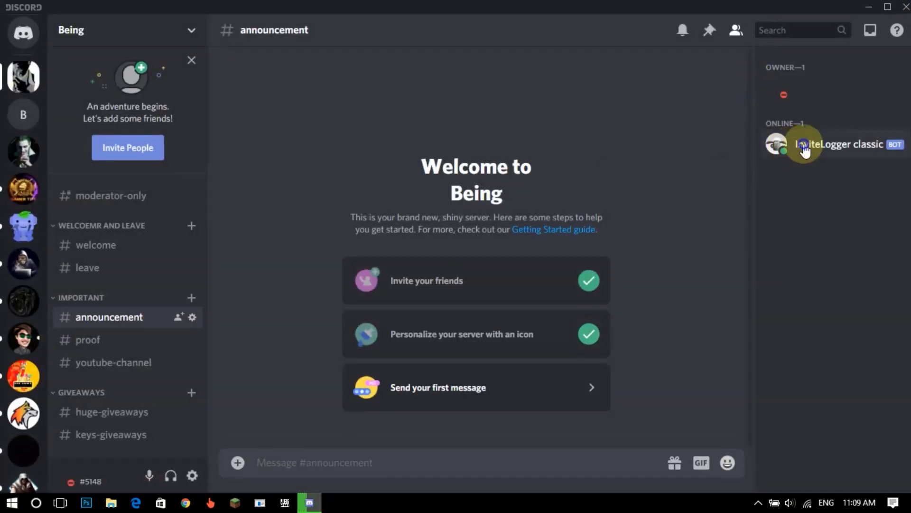
Assign the BOT role to InviteLogger classic from its member-list options.
right_click(804, 143)
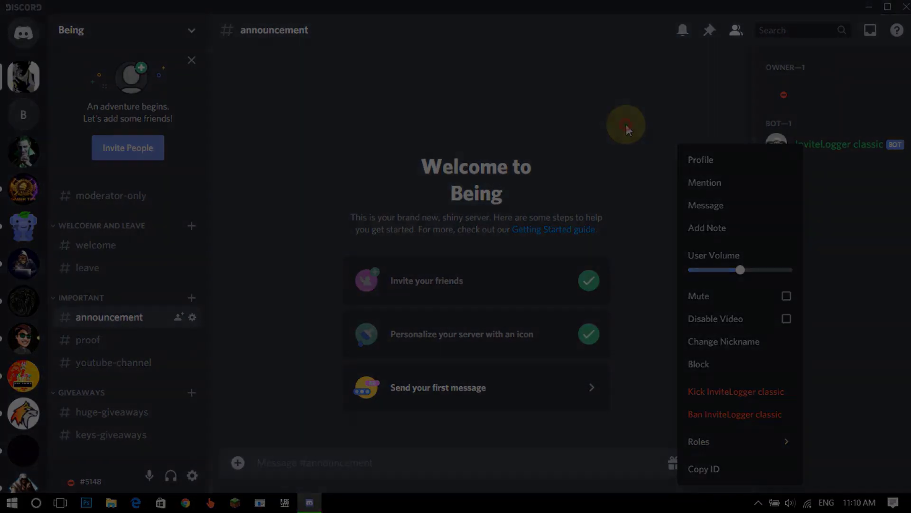
click(405, 457)
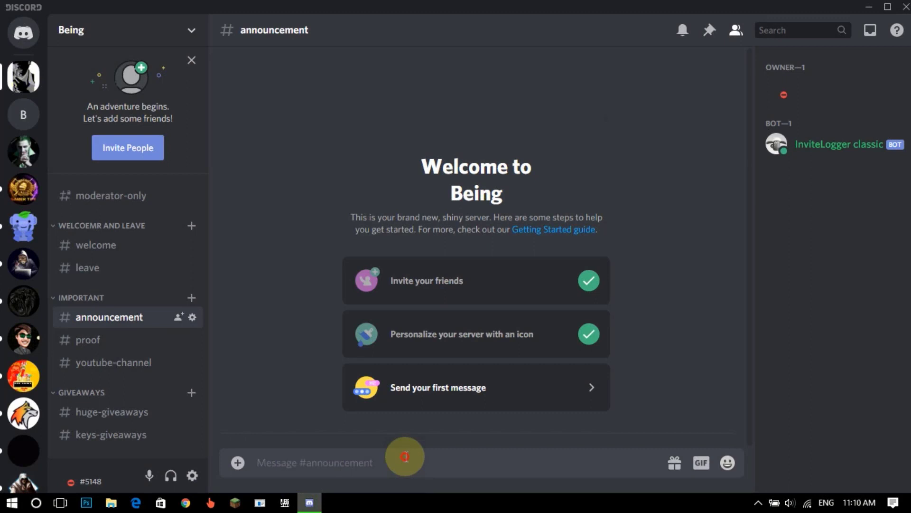
Send !setup in #announcement and begin a !config joinMessageChannel command.
text(!)
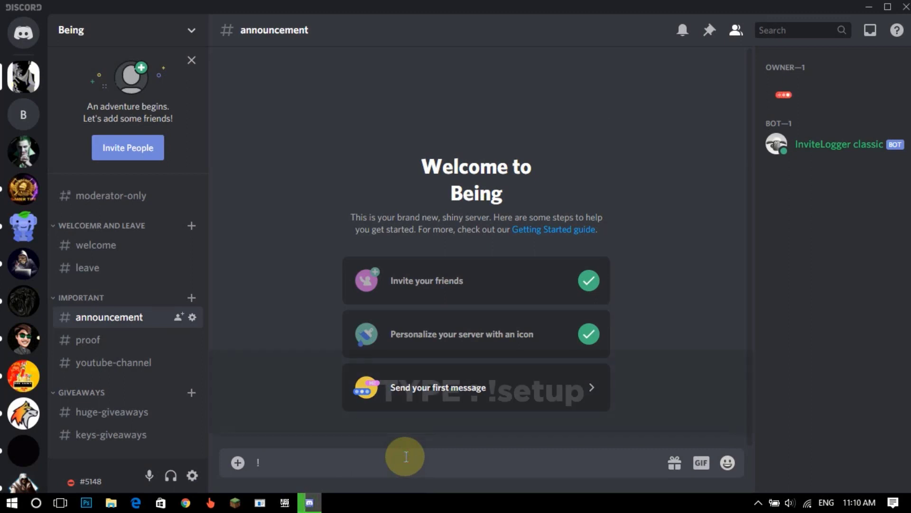
text(s)
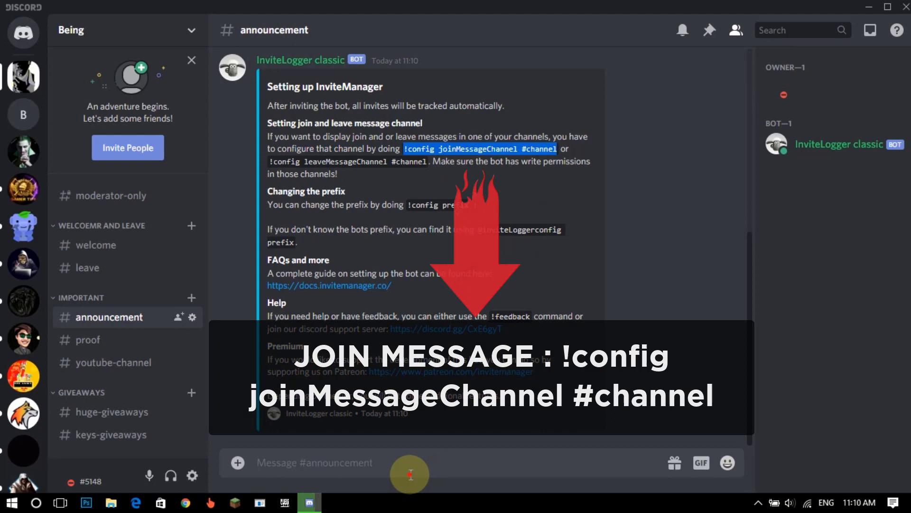
text(!config joinMessageChannel #channel)
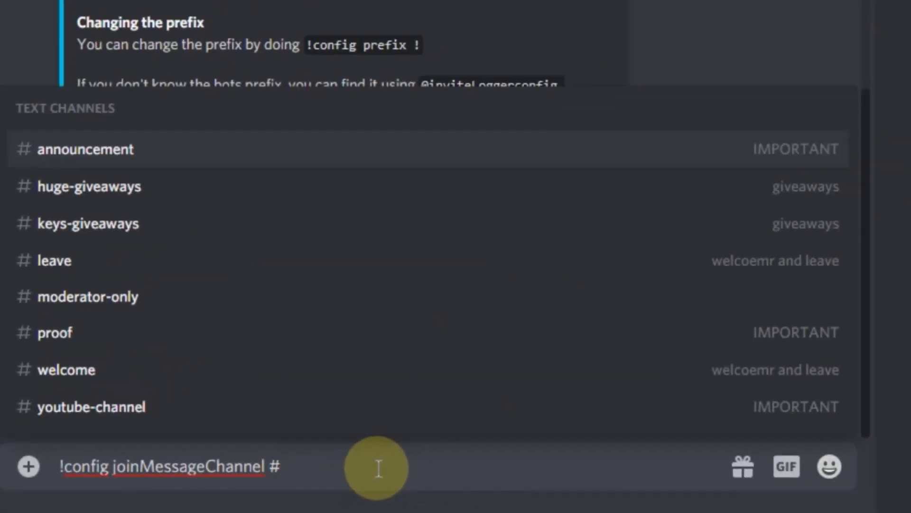
Set #welcome as the join message channel and start !config leaveMessageChannel #.
click(67, 370)
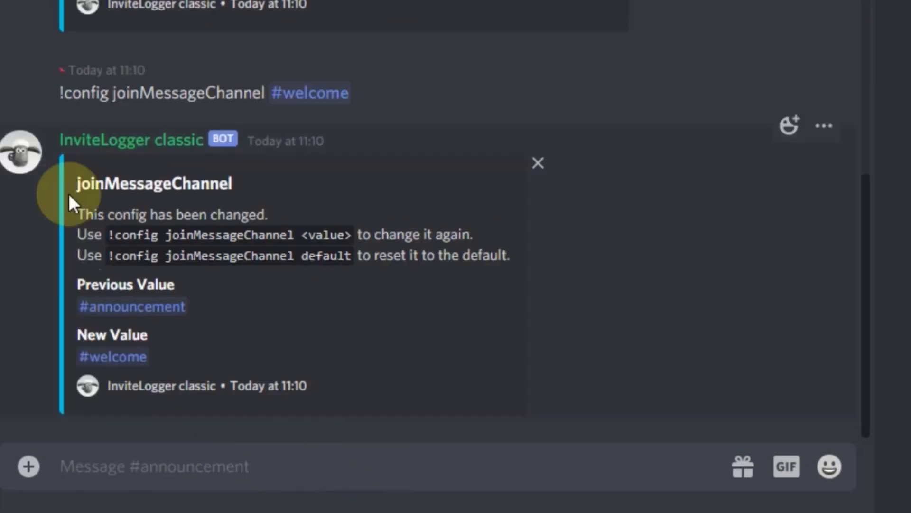
scroll(down, 3)
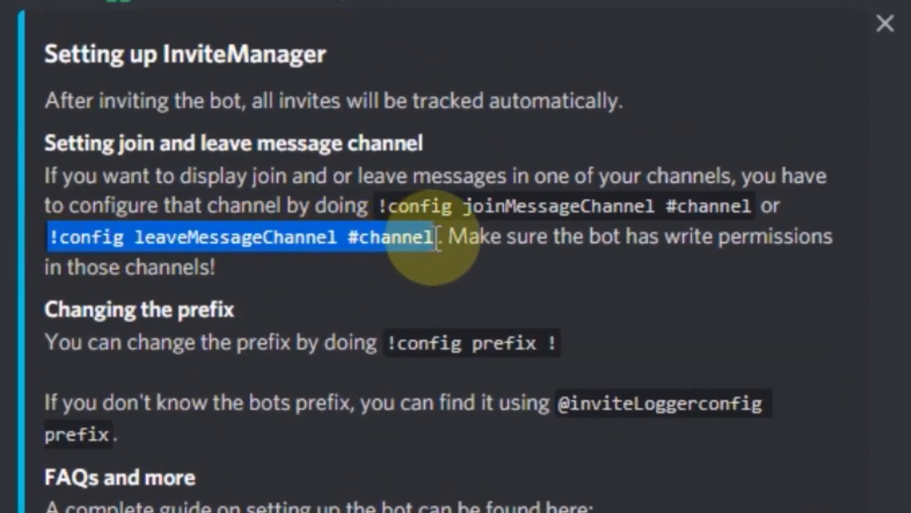
click(884, 23)
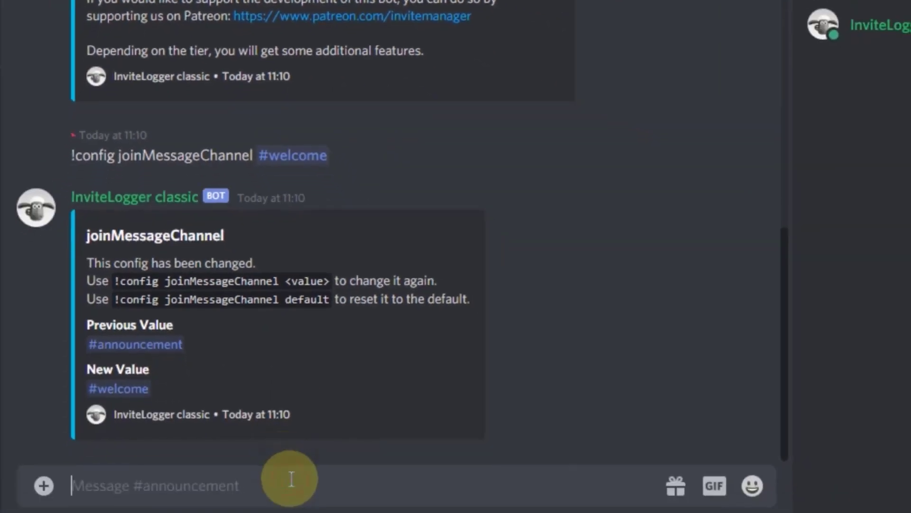
text(!config leaveMessageChannel #)
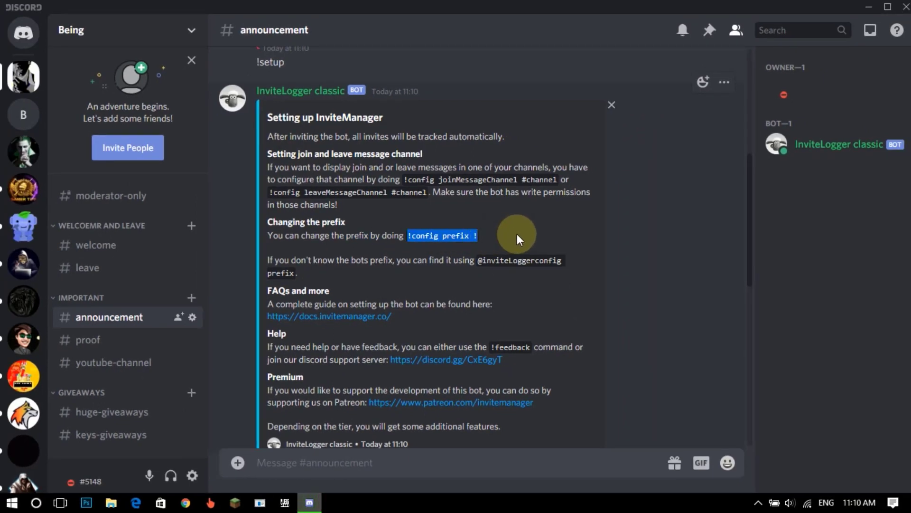
Send !help so InviteLogger lists all its commands.
scroll(down, 3)
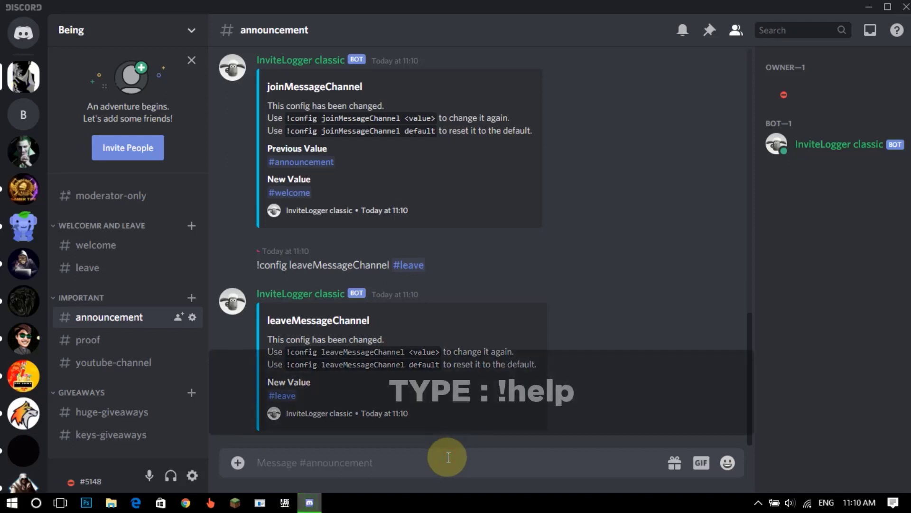
text(!help)
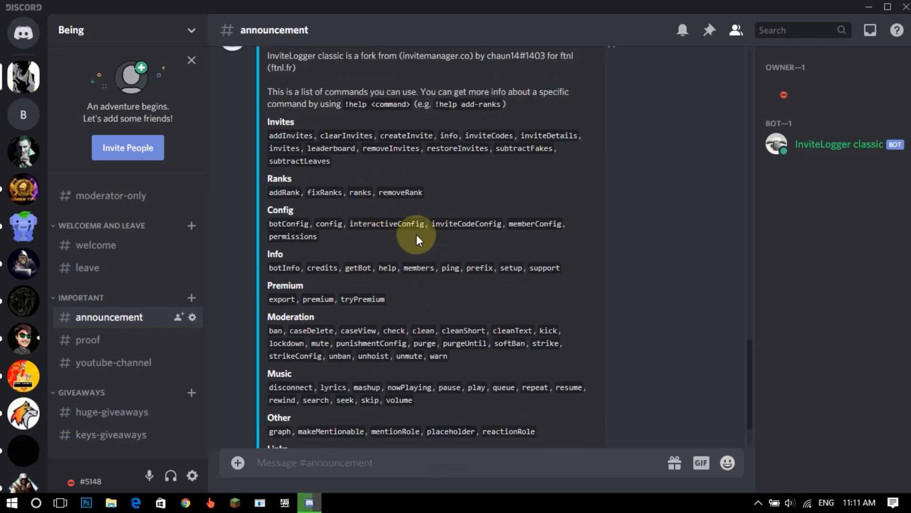
mouse_move(496, 212)
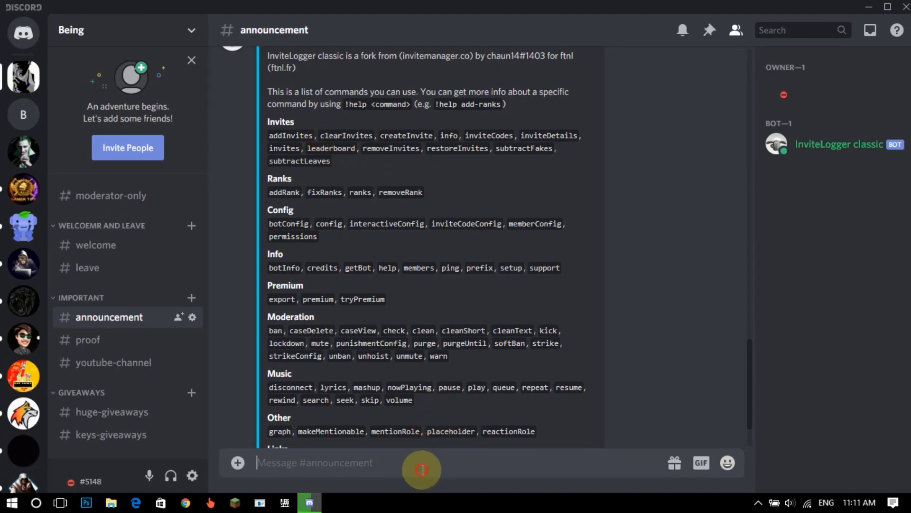
Send !clearInvites to reset all users' tracked invites, then move to the test account.
text(!clearInvites)
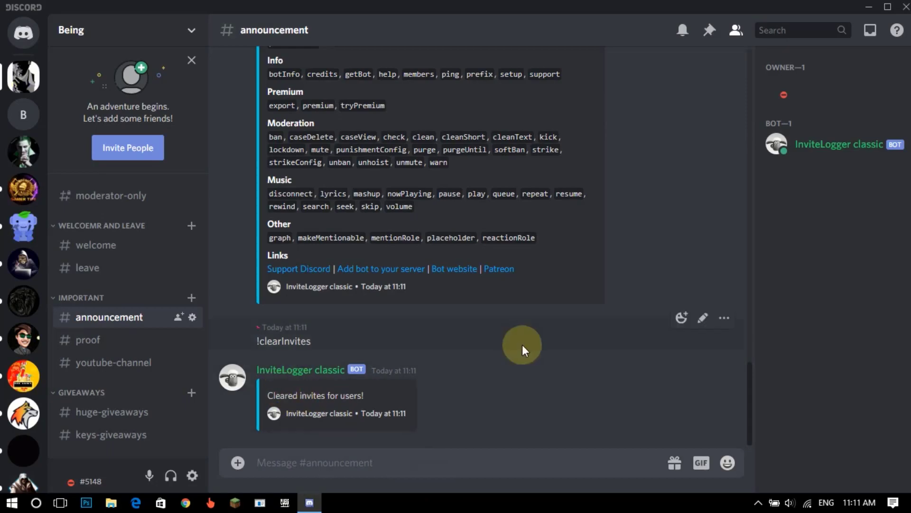
click(185, 502)
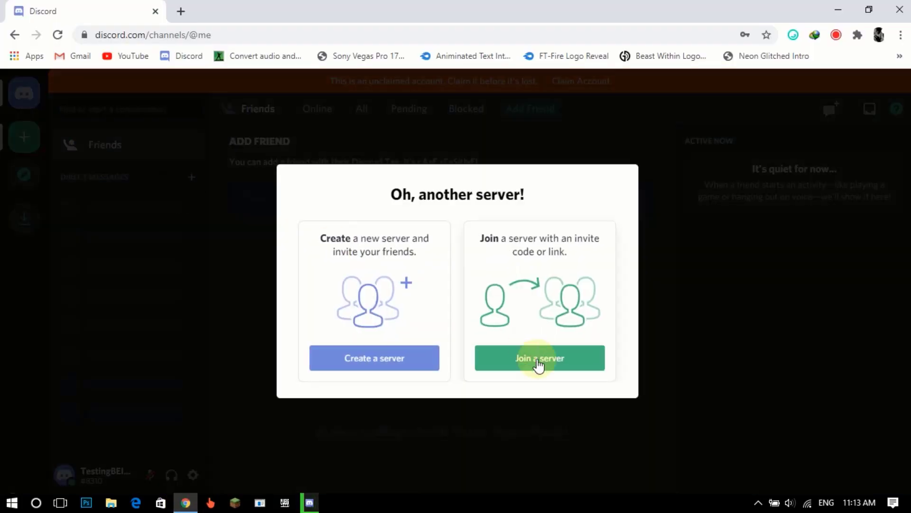
Join the Being server with the test account and dismiss the welcome popup.
click(539, 358)
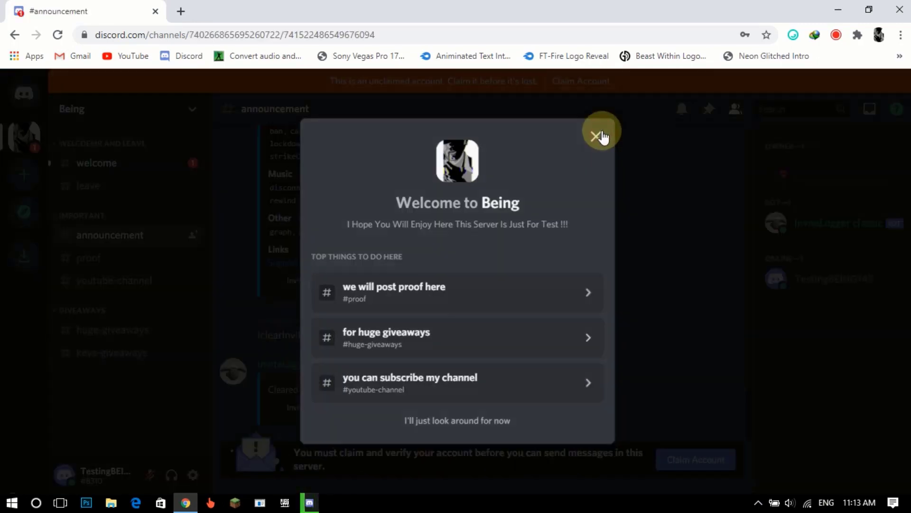
click(600, 137)
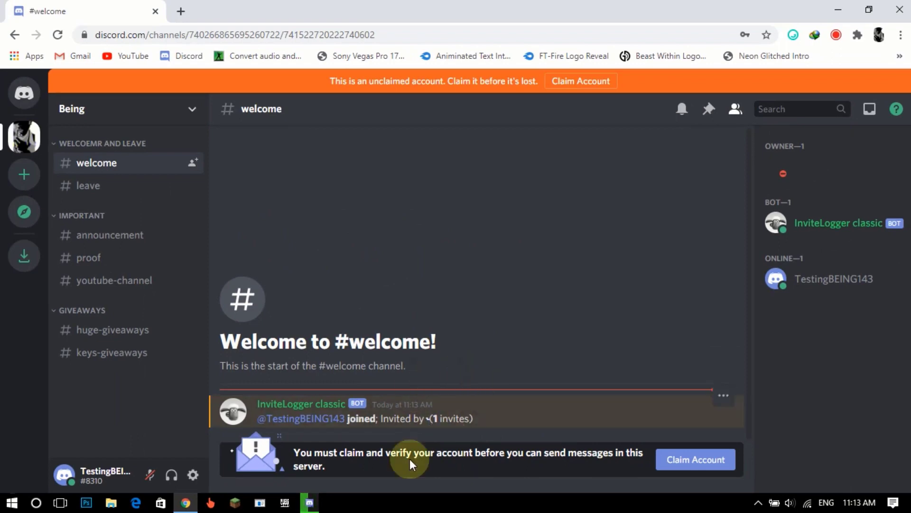
mouse_move(169, 405)
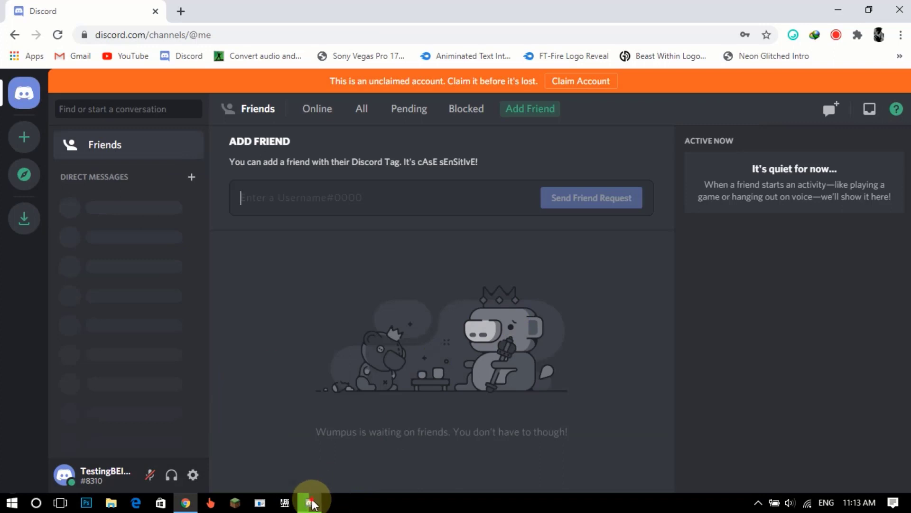
Return to the main account and view TestingBEING143's leave message in #leave.
click(51, 244)
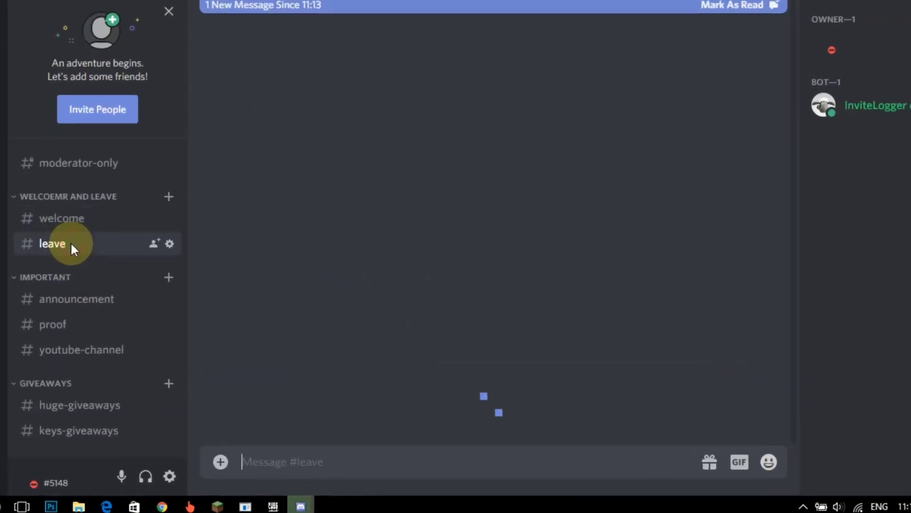
click(52, 243)
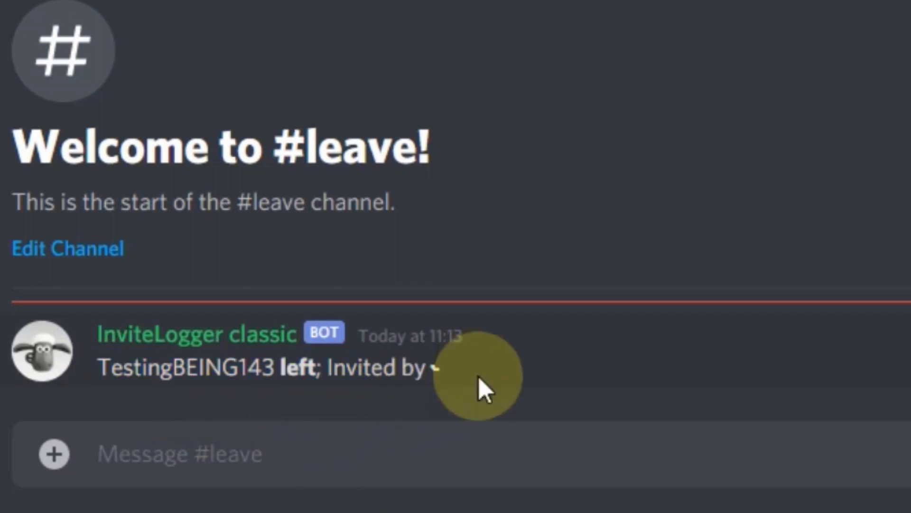
mouse_move(386, 421)
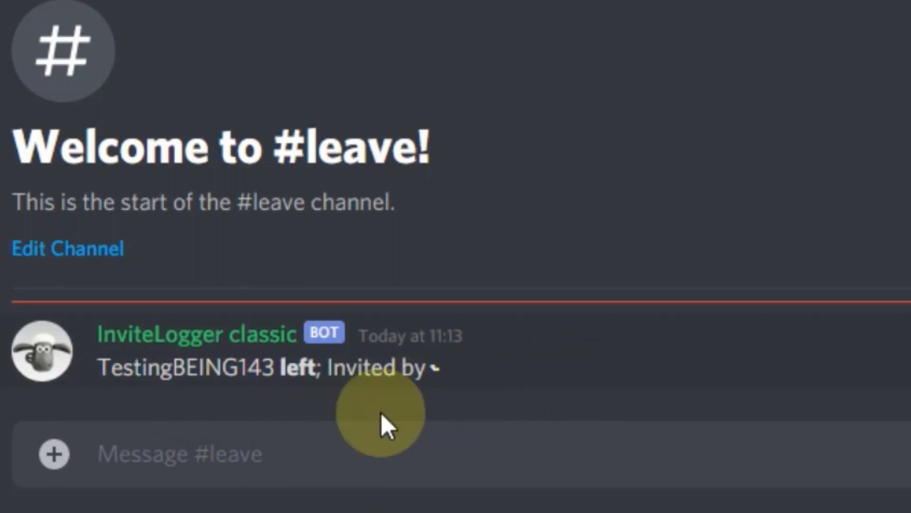